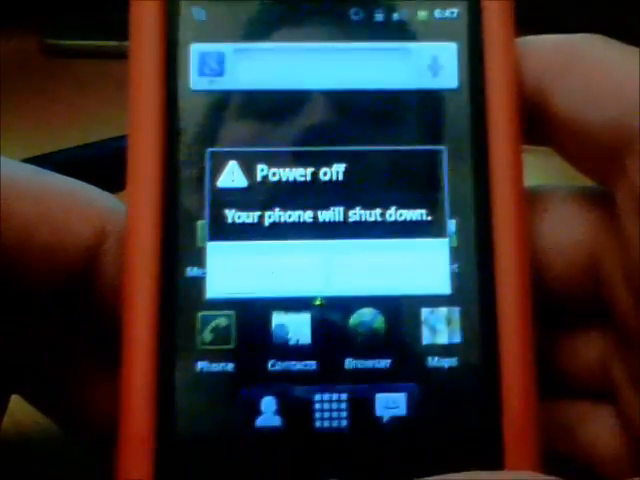
Confirm OK in the Power off dialog so the phone begins shutting down
click(324, 272)
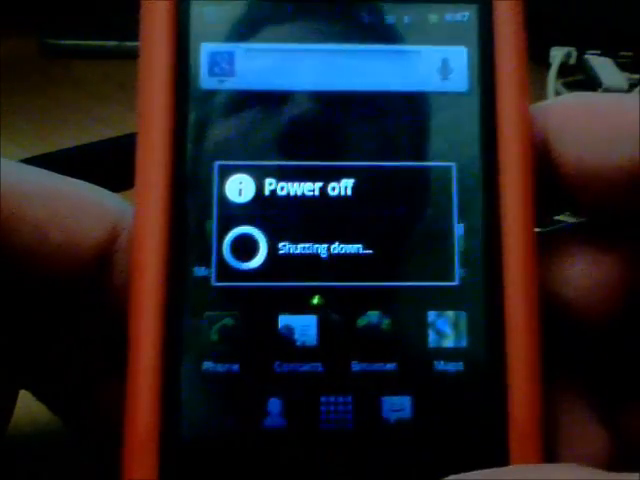